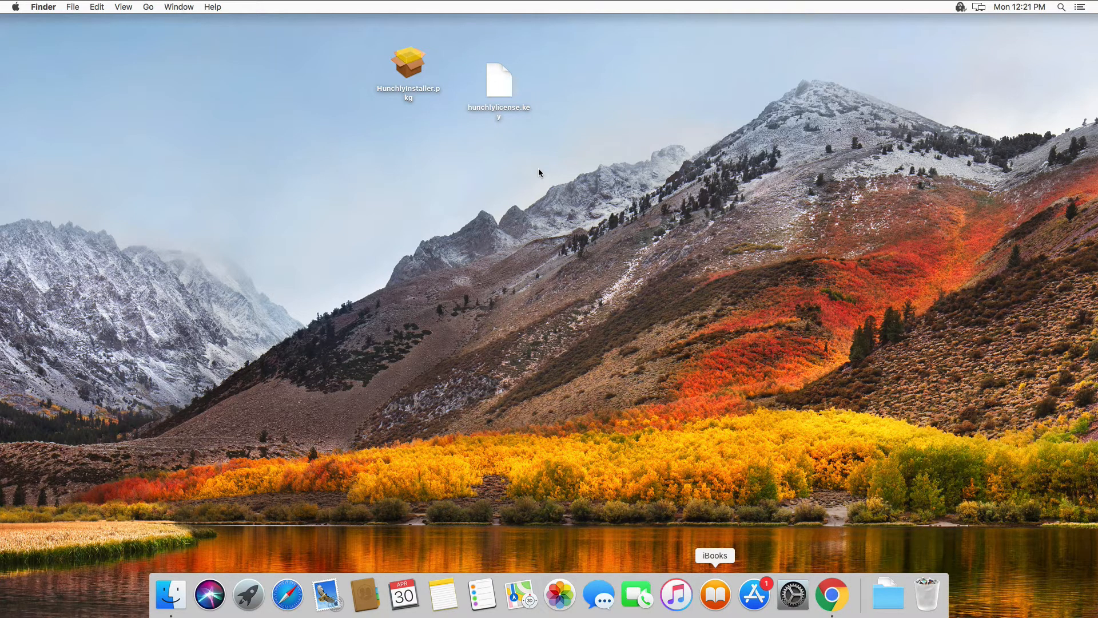
mouse_move(445, 134)
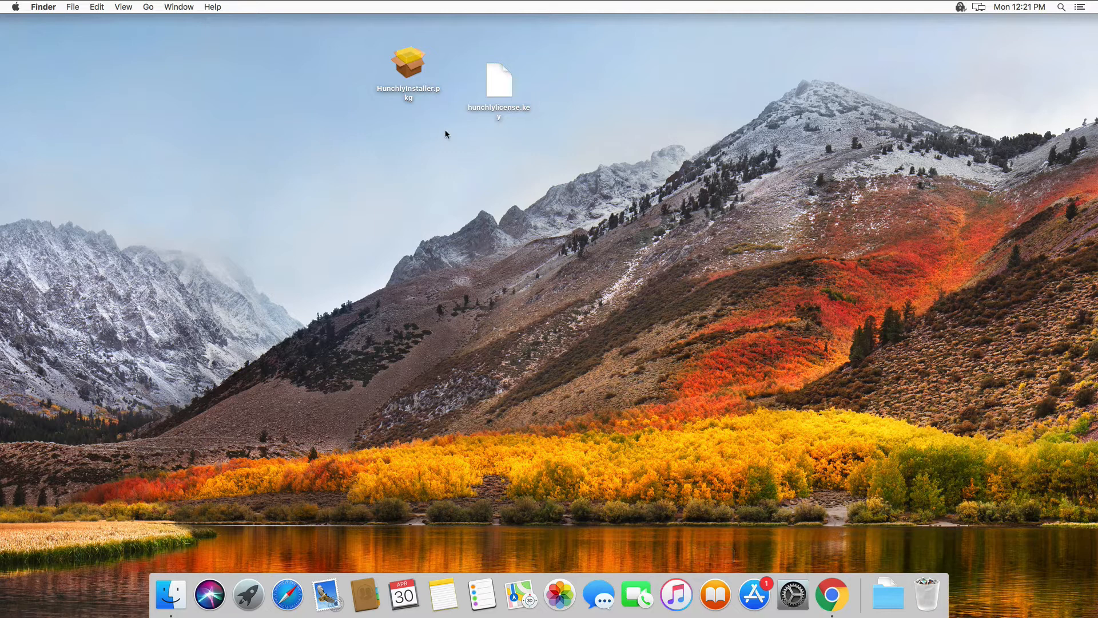
Step: Launch the HunchlyInstaller.pkg package from Finder
left_click(498, 77)
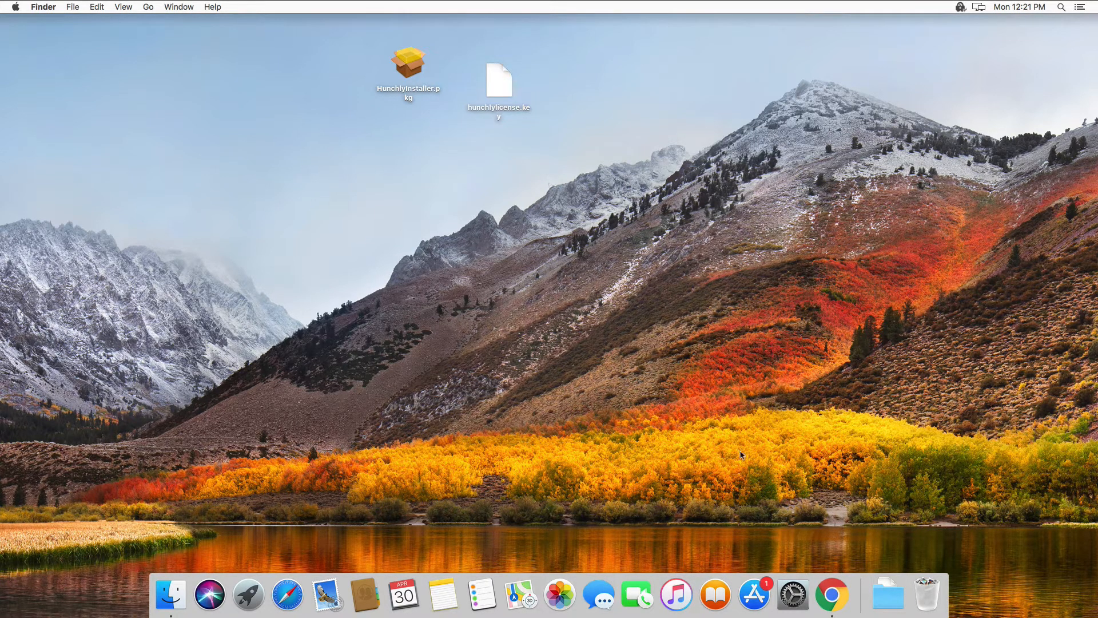
mouse_move(831, 596)
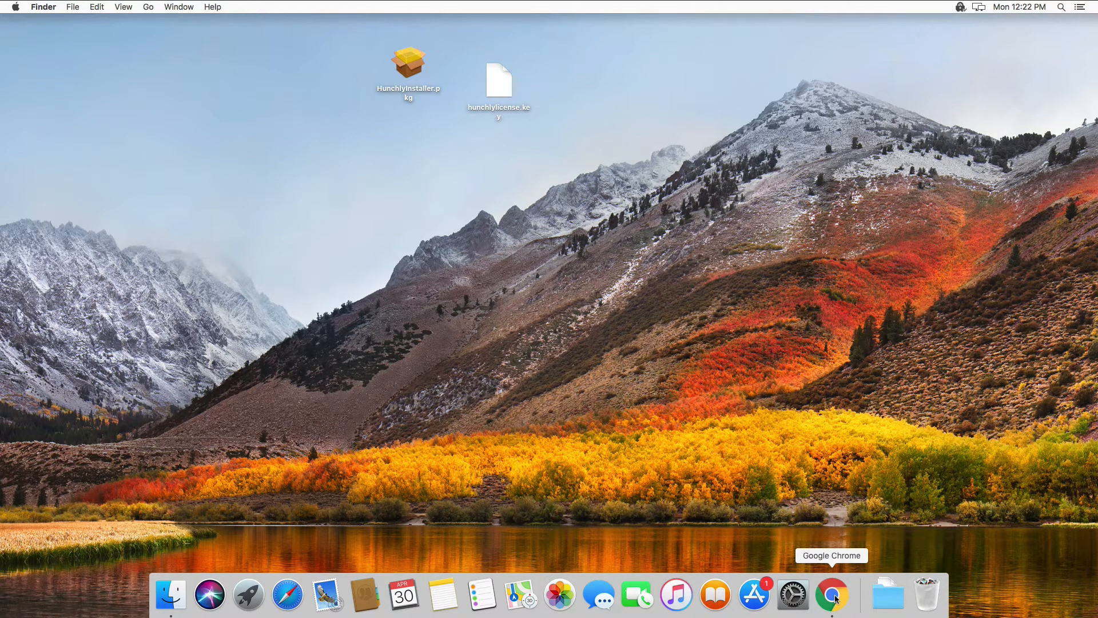
right_click(830, 595)
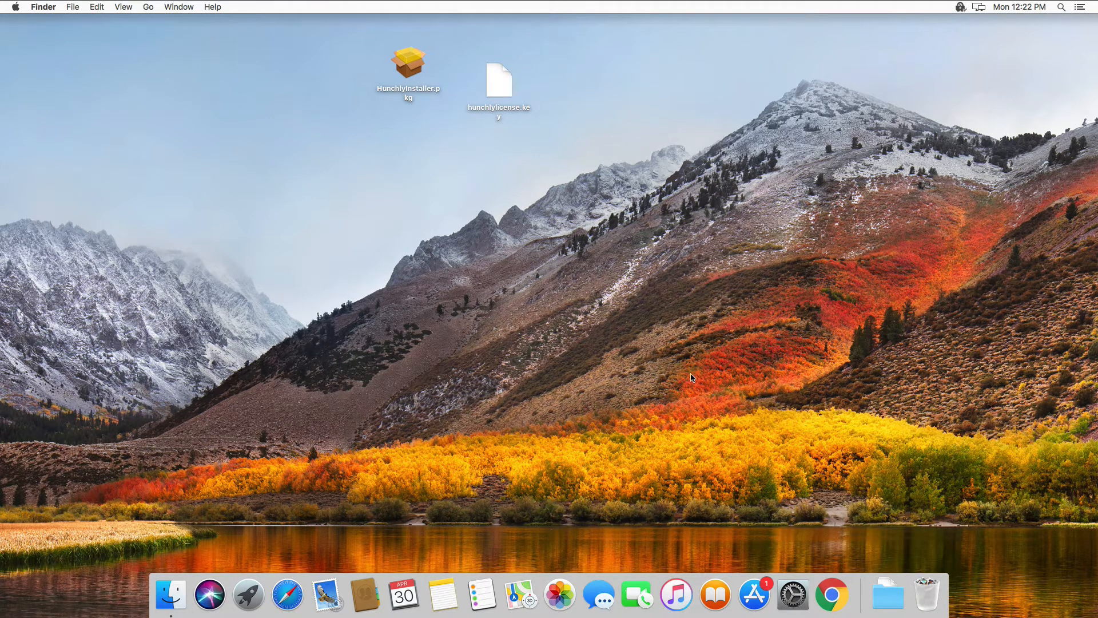
mouse_move(657, 329)
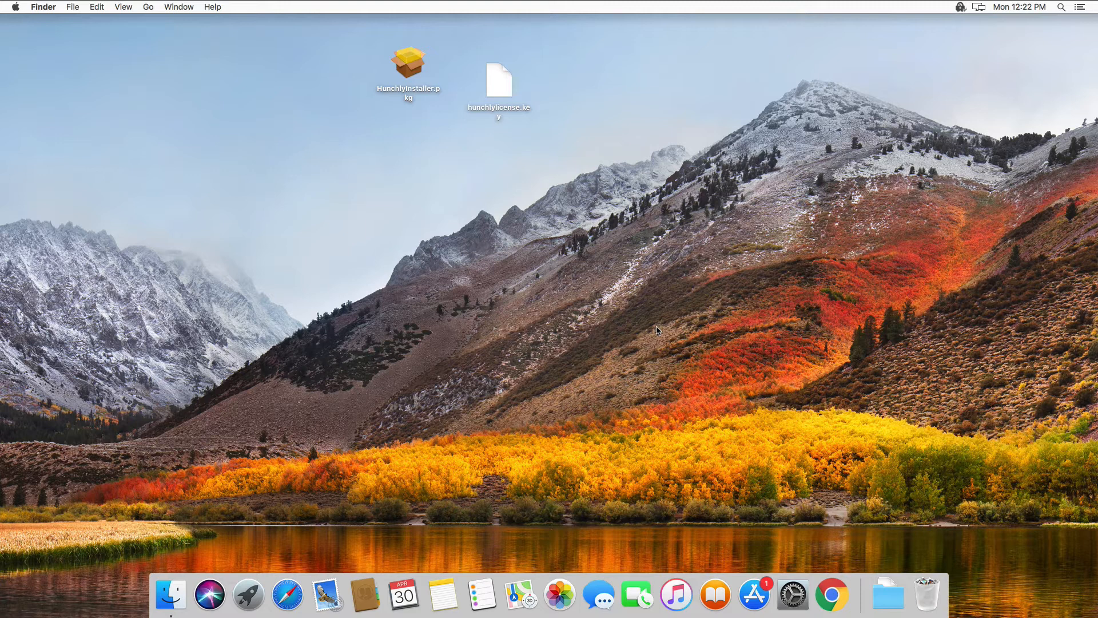
mouse_move(650, 302)
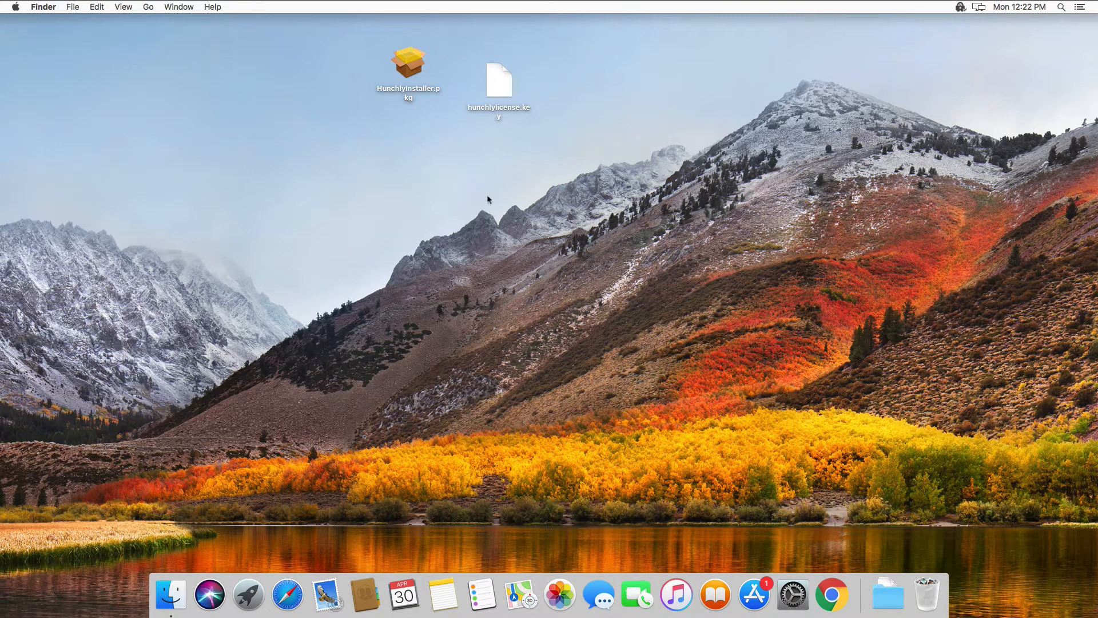
left_click(407, 61)
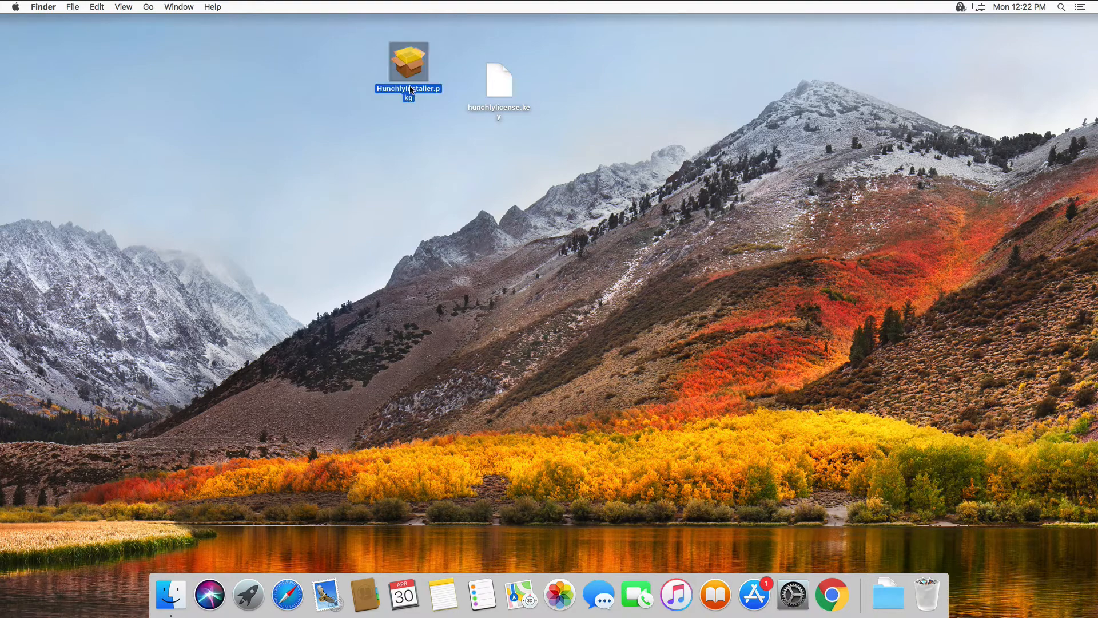
double_click(409, 59)
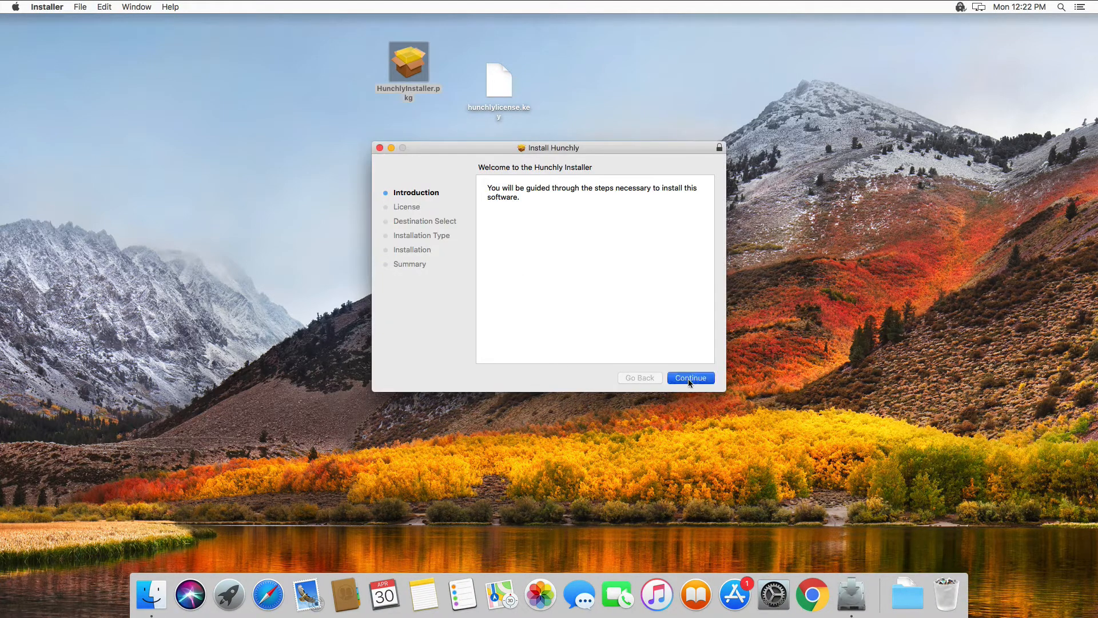
Step: Continue past the introduction, agree to the license and authorize the install with the admin password
left_click(688, 377)
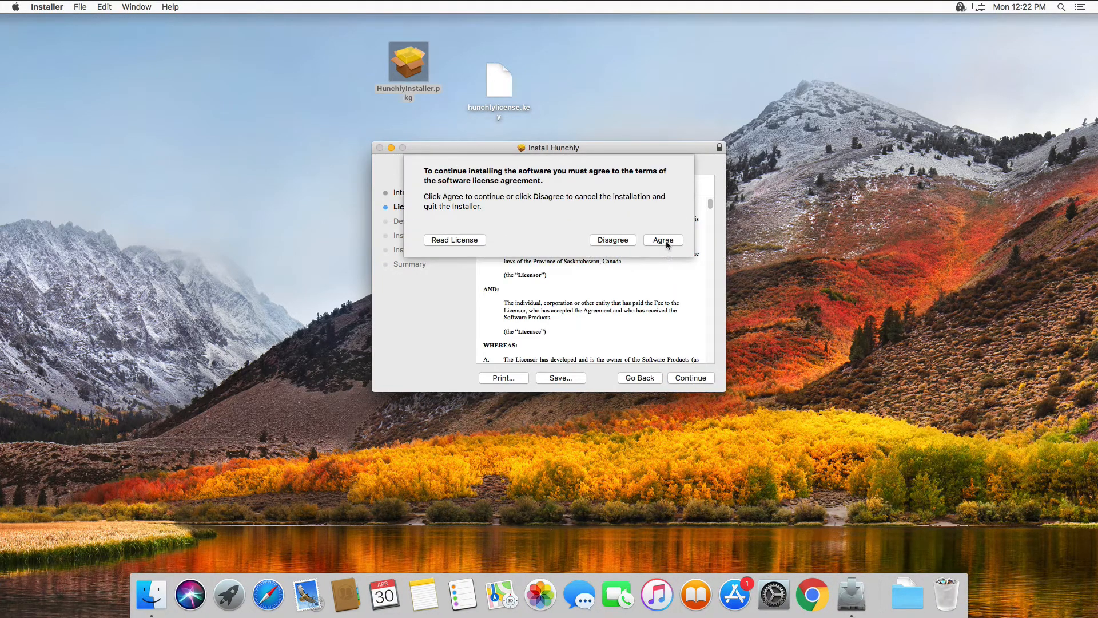
left_click(662, 239)
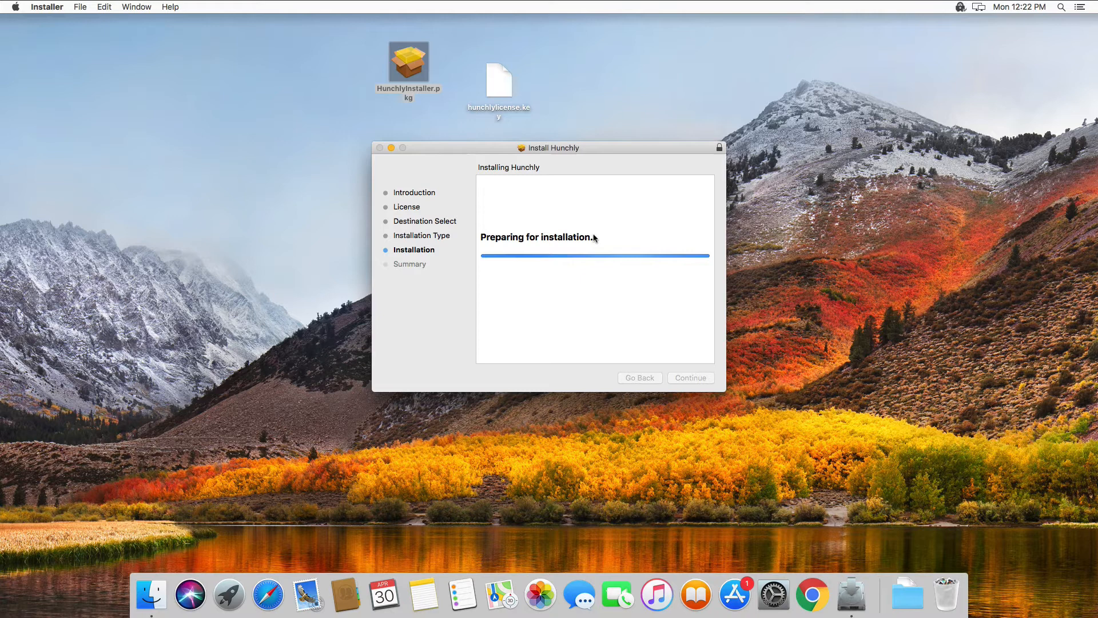
mouse_move(594, 242)
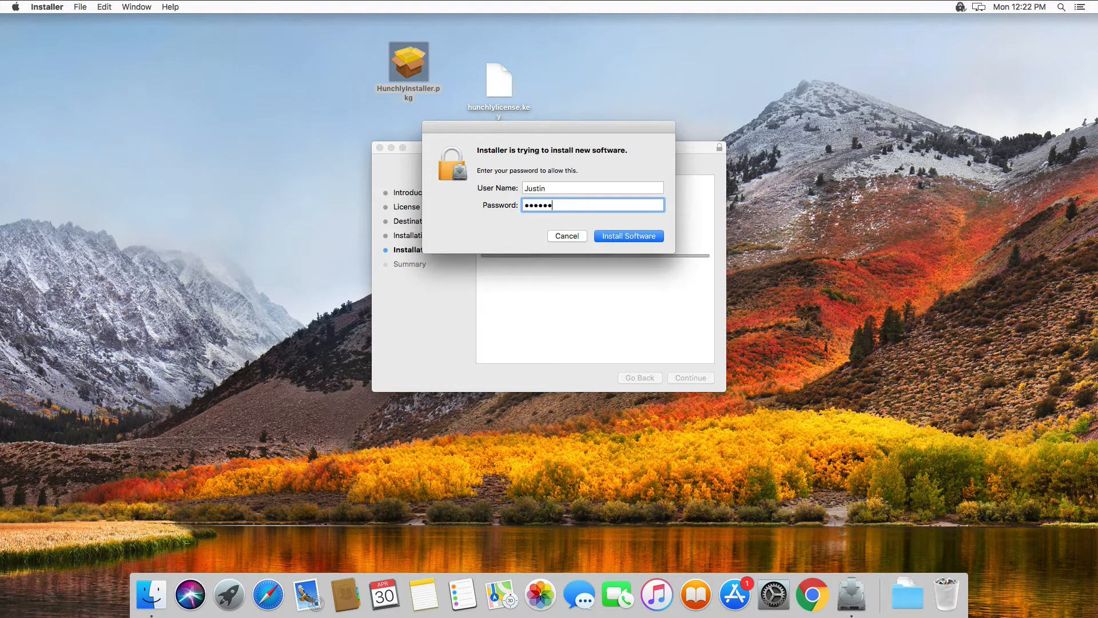
left_click(628, 236)
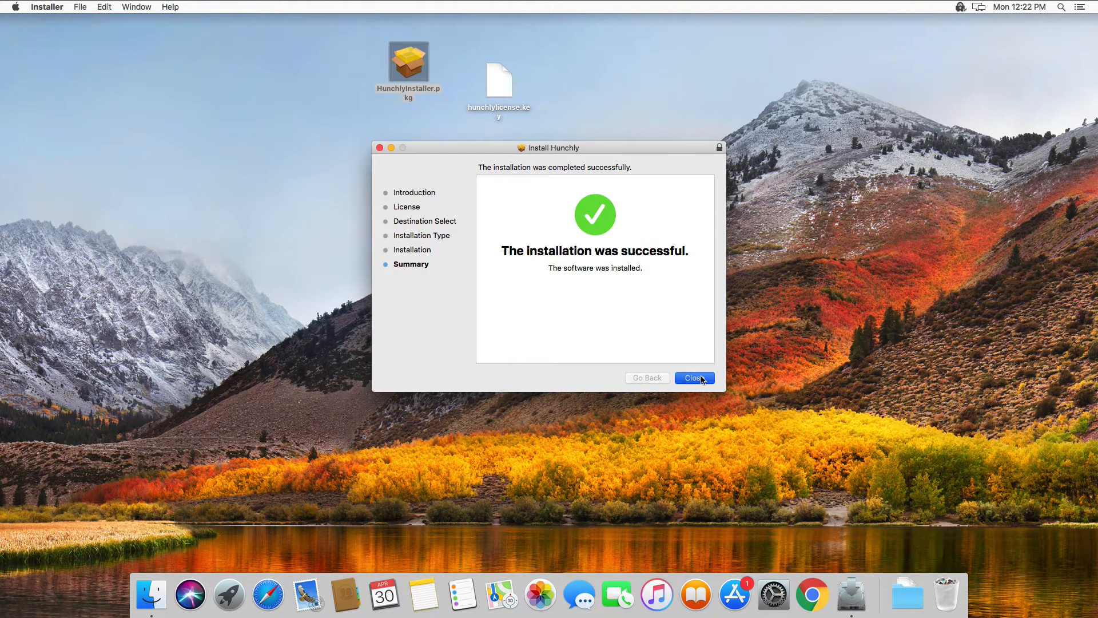
Step: Move hunchlylicense.key into Documents > HunchlyData, then show the Applications folder
left_click(693, 377)
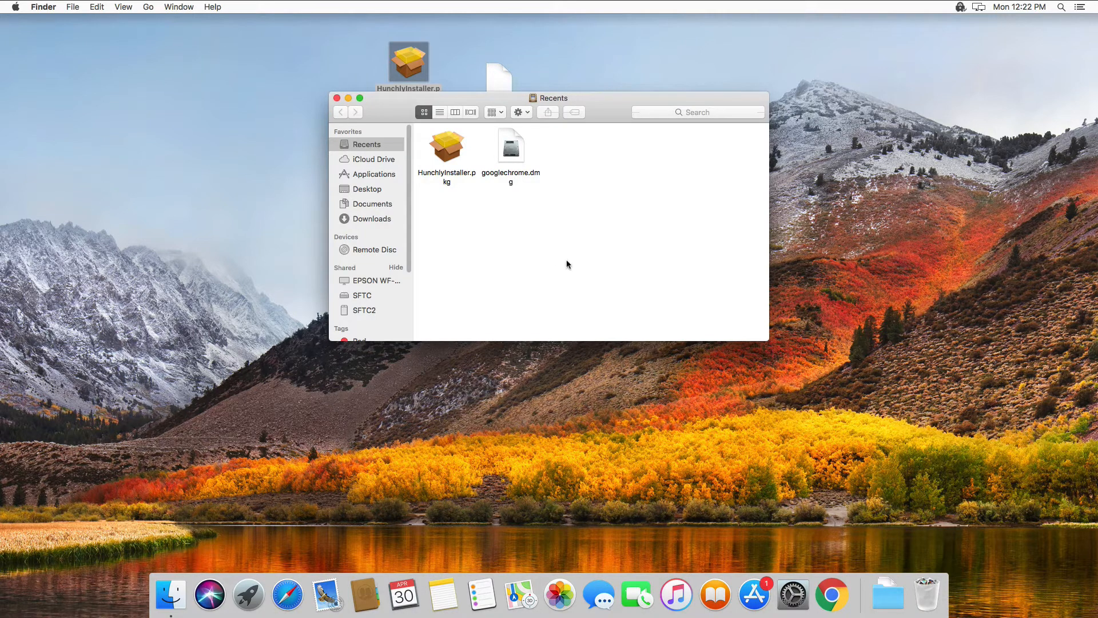
left_click(372, 204)
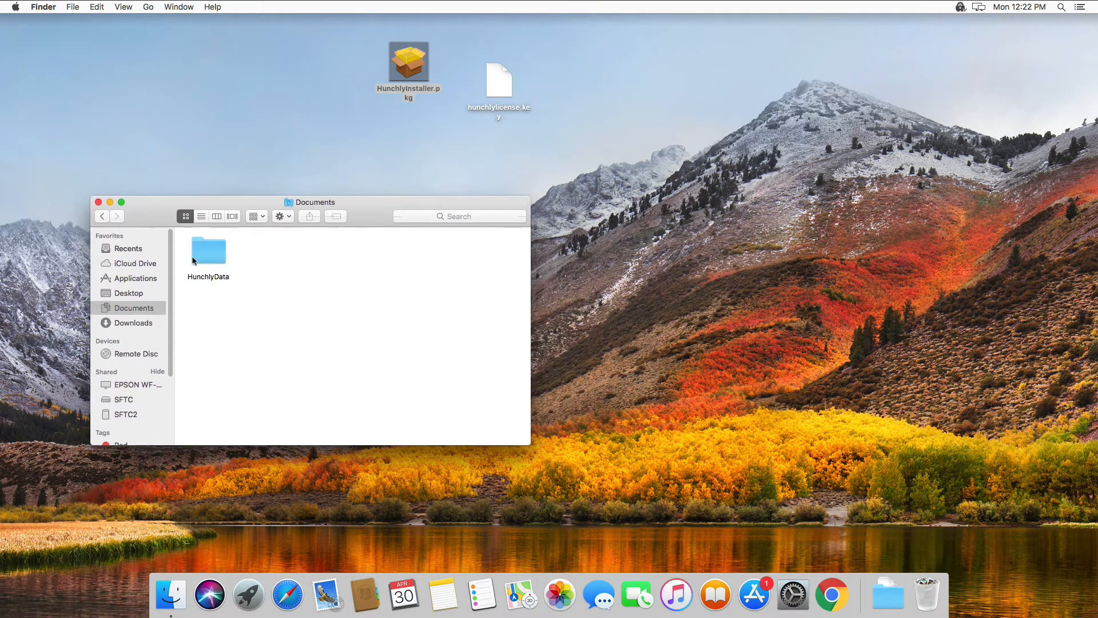
double_click(208, 251)
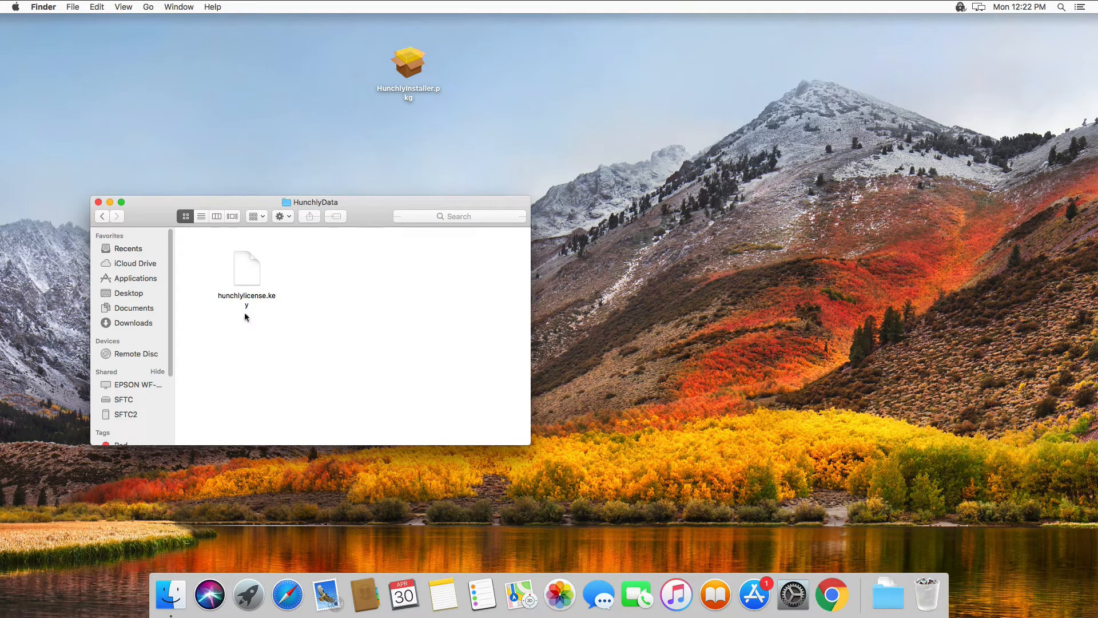
left_click(132, 278)
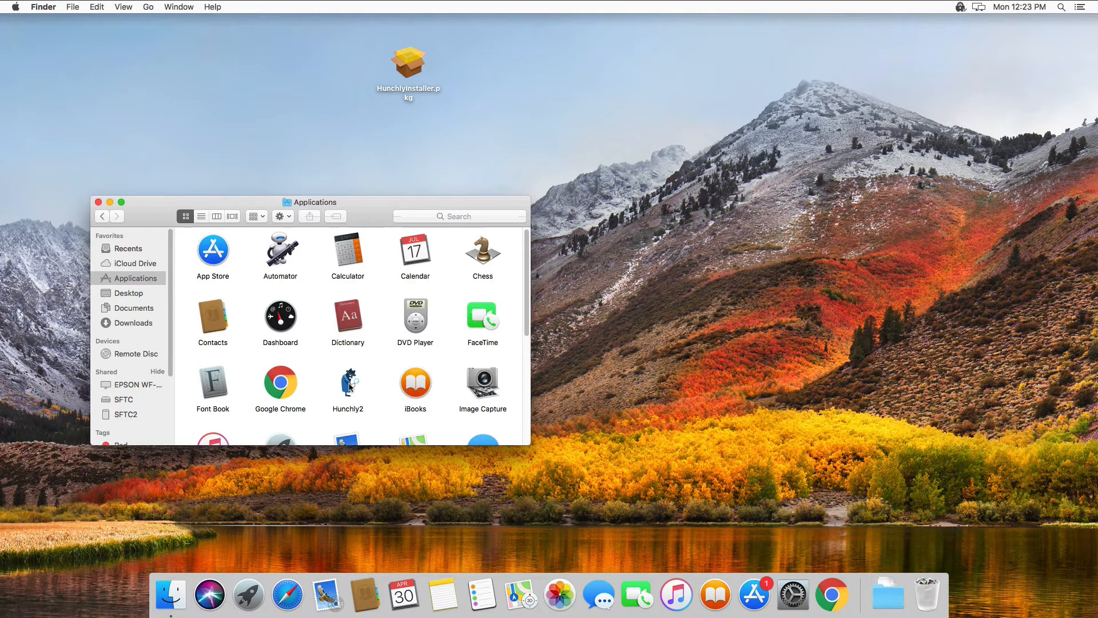
Step: Launch Hunchly2 from Applications so it loads its case files
left_click(348, 383)
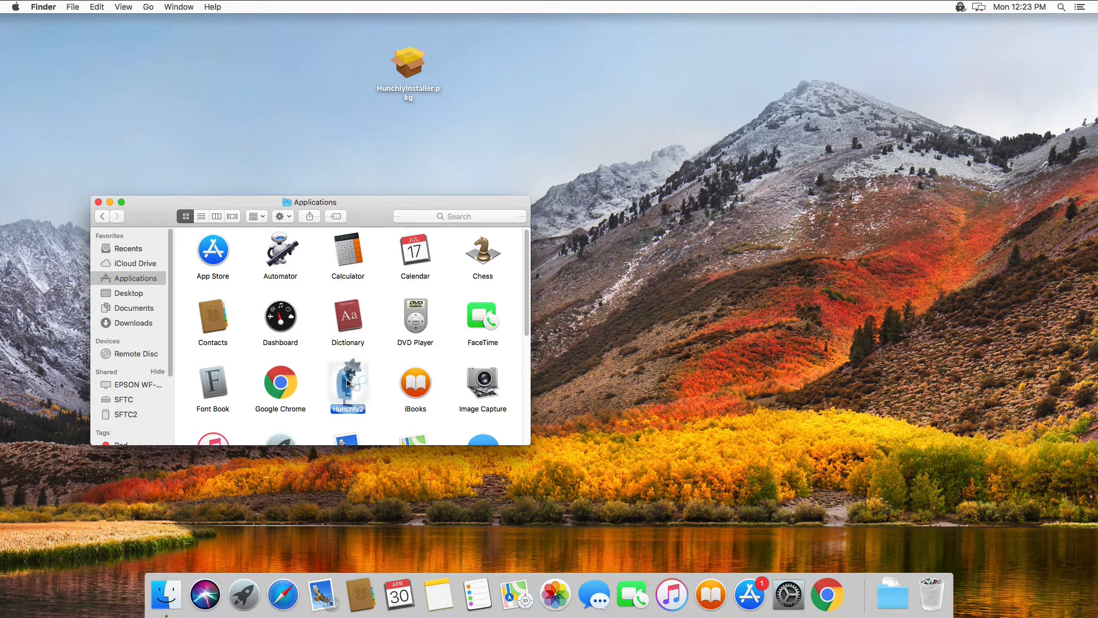
double_click(347, 383)
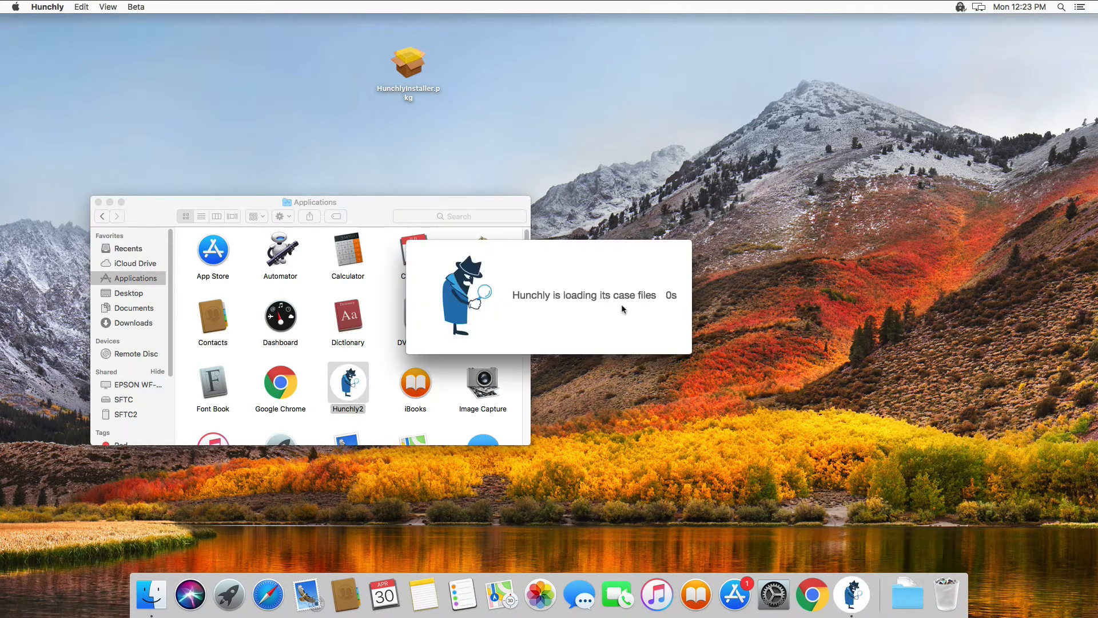
mouse_move(628, 317)
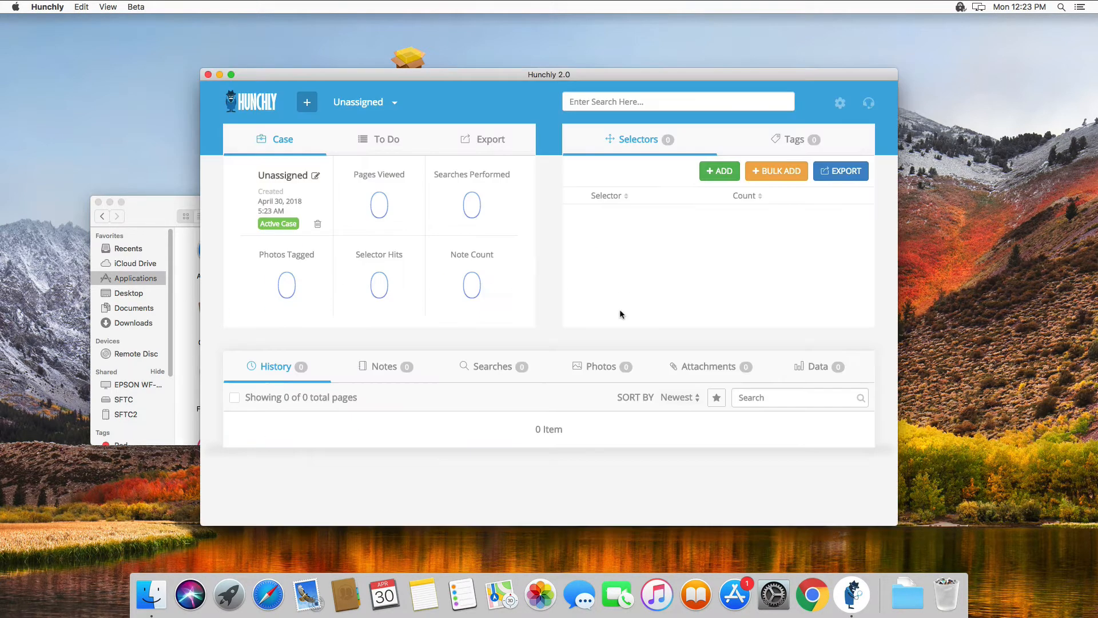
mouse_move(496, 212)
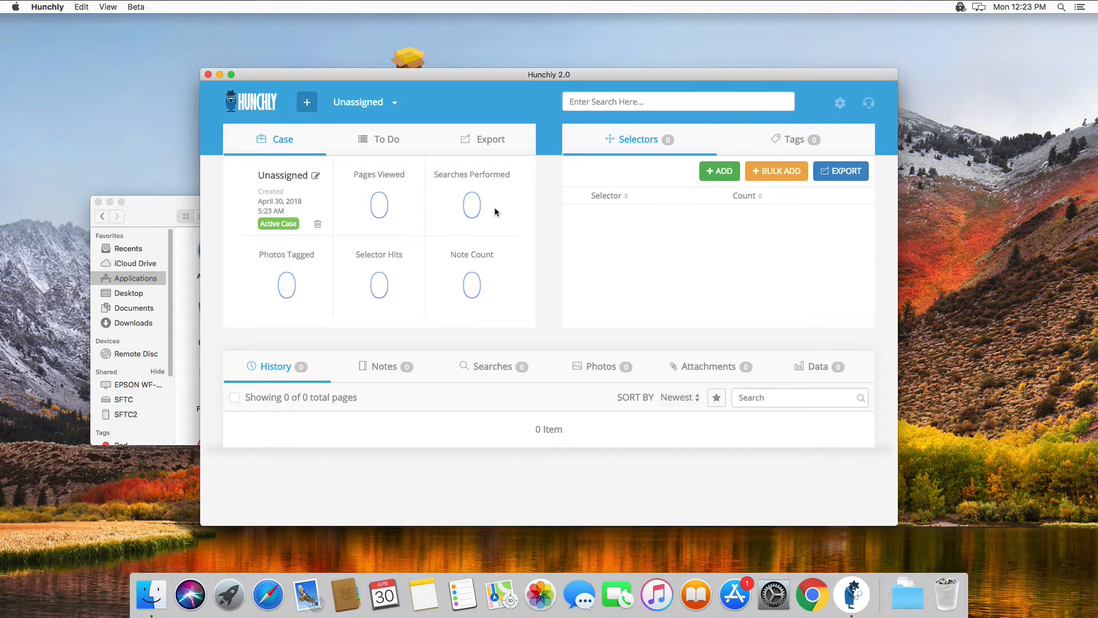
mouse_move(804, 611)
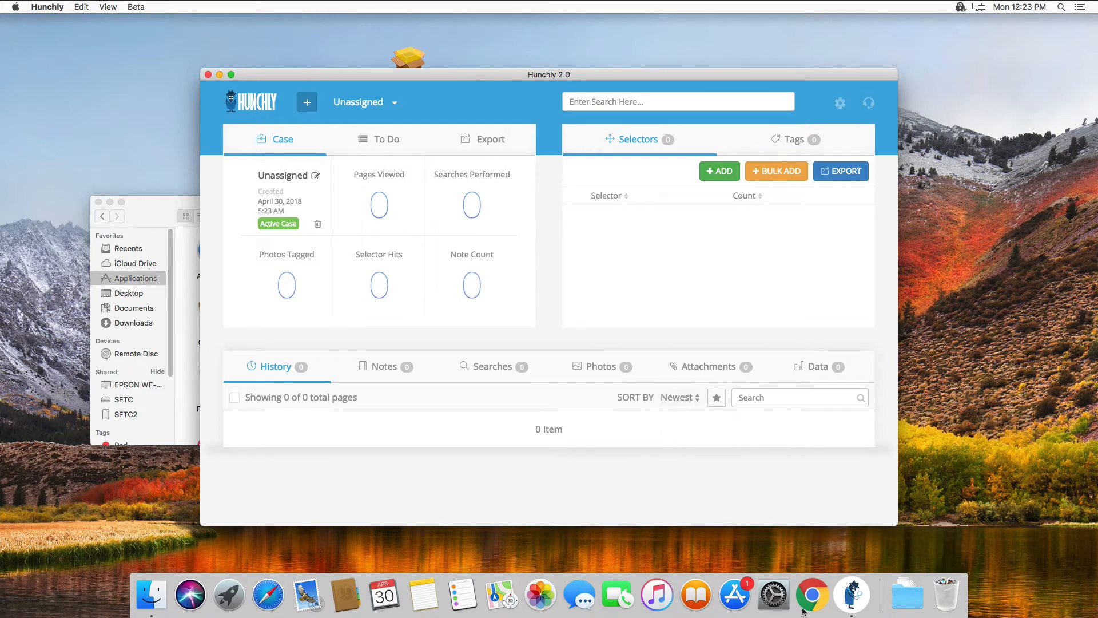
Step: In Chrome's Hunchly extension panel, switch Capture on for the Unassigned case
left_click(811, 595)
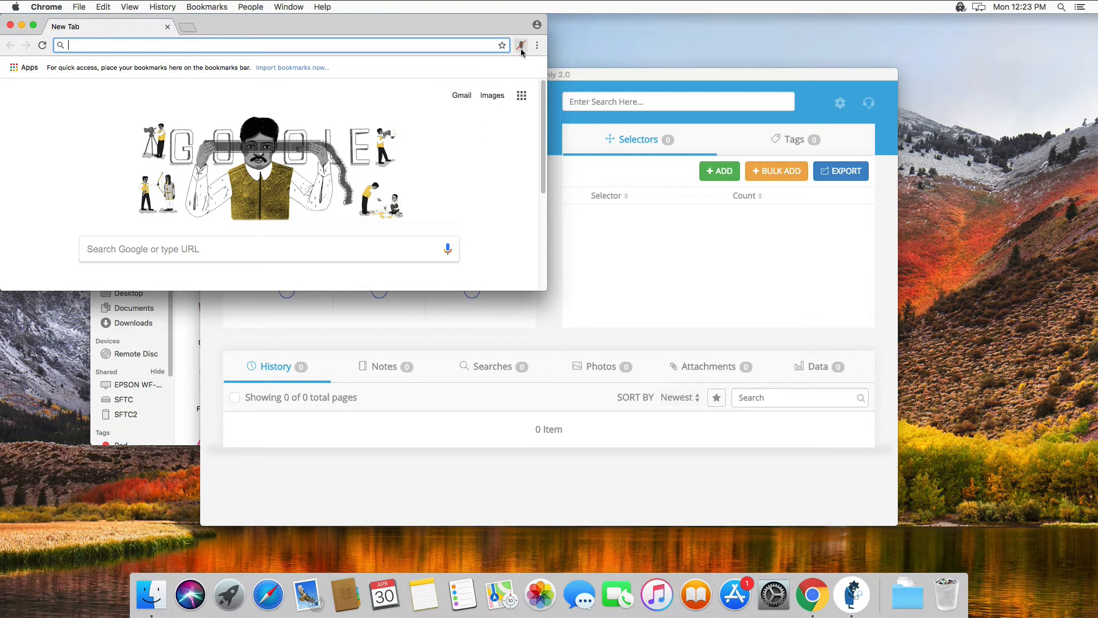
left_click(521, 45)
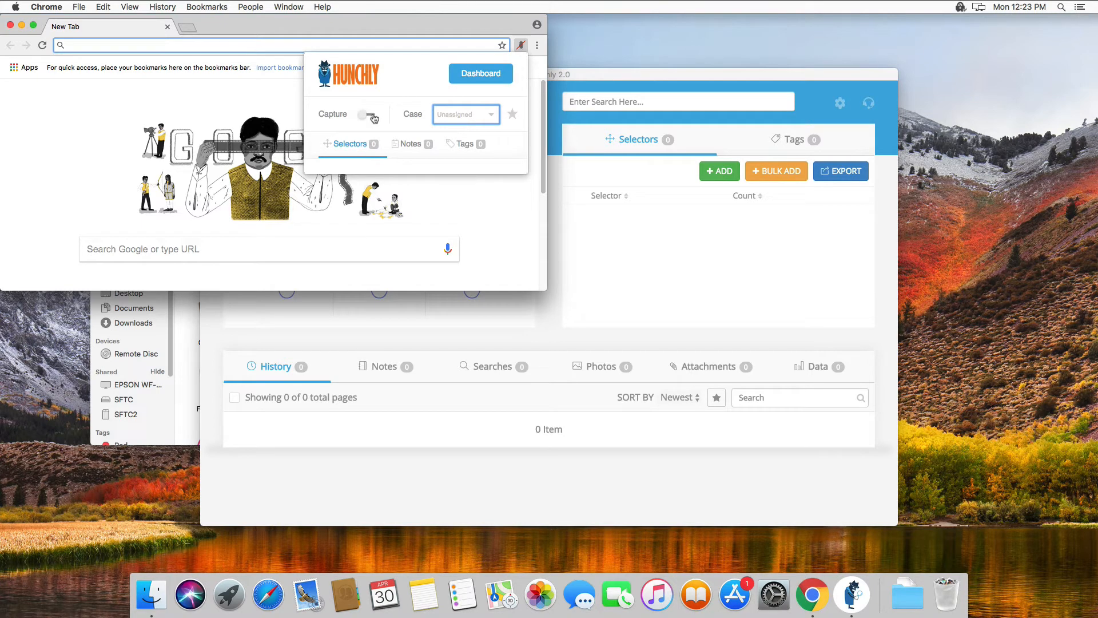
left_click(367, 114)
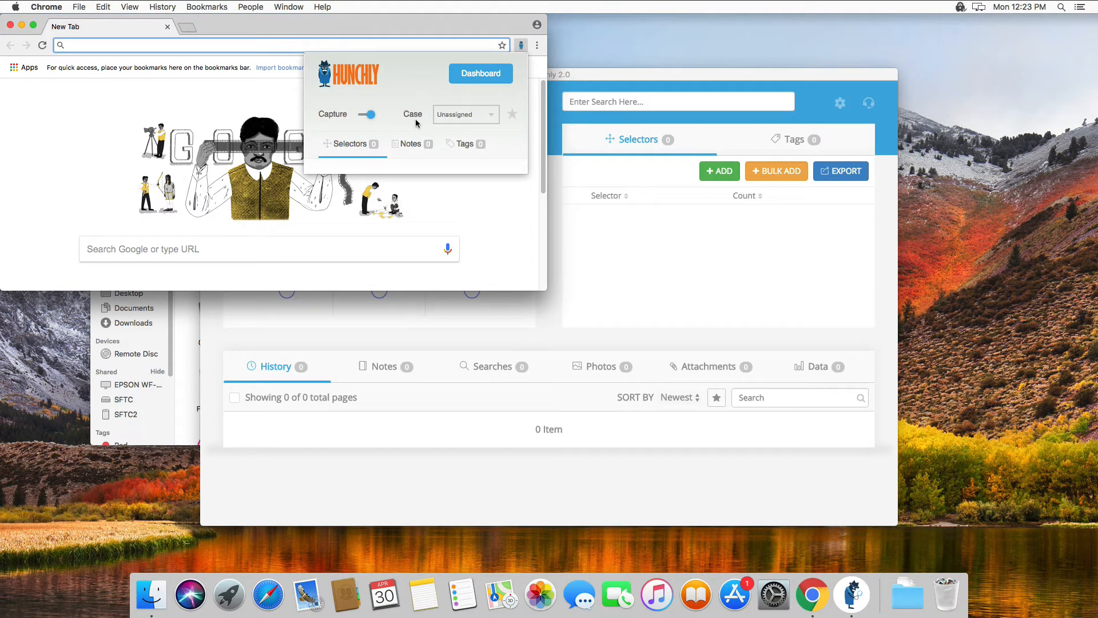